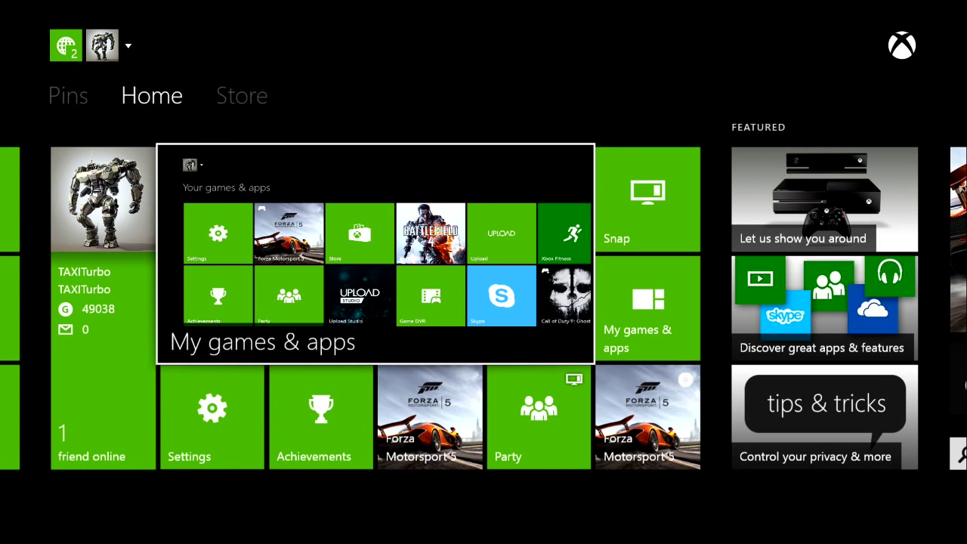
{"action": "mouse_move", "coordinate": [212, 417]}
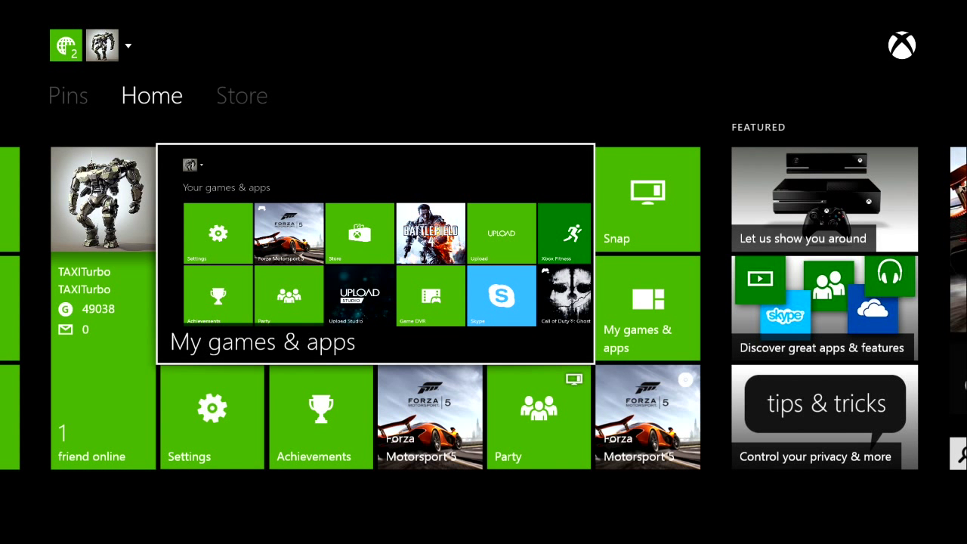
Step: Navigate from Home through Settings and System to the Language & location page
{"action": "left_click", "coordinate": [211, 417]}
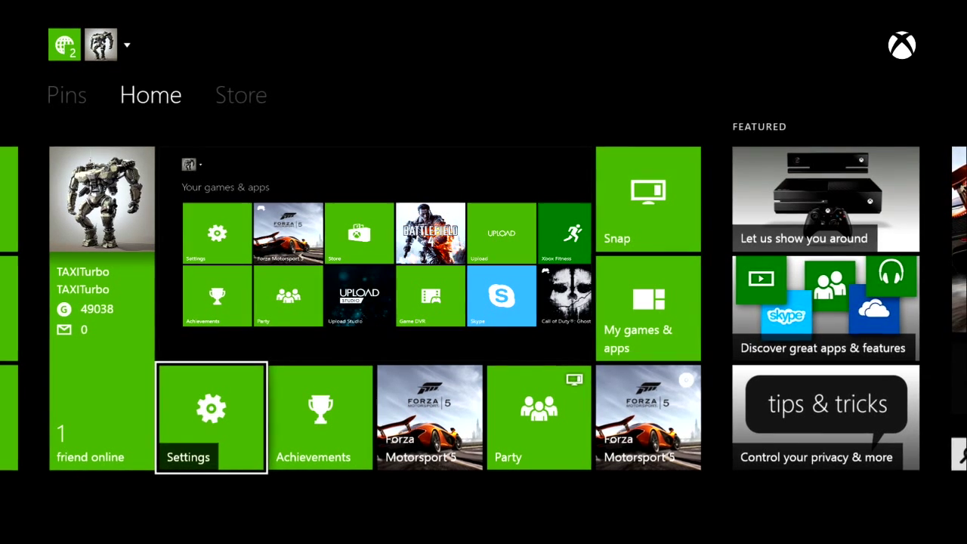
{"action": "left_click", "coordinate": [210, 418]}
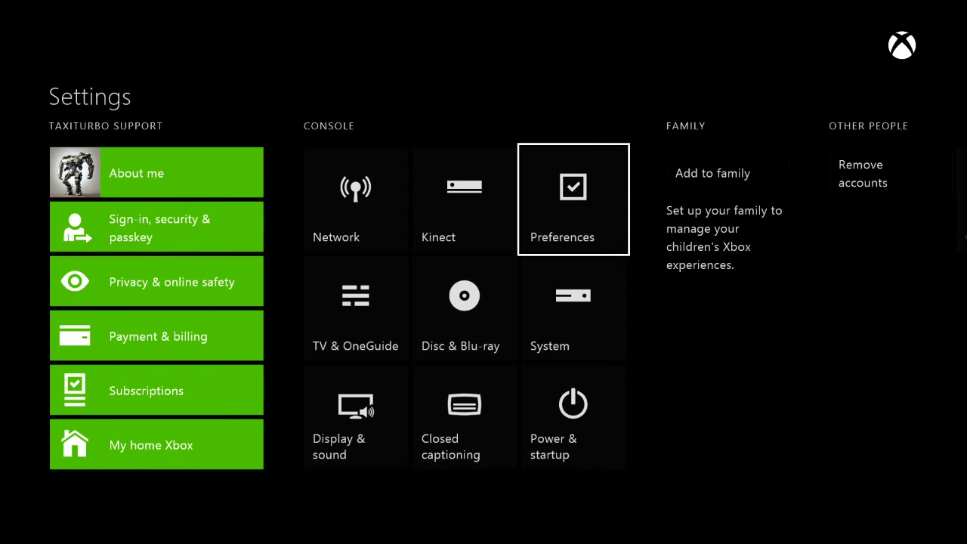
{"action": "left_click", "coordinate": [549, 309]}
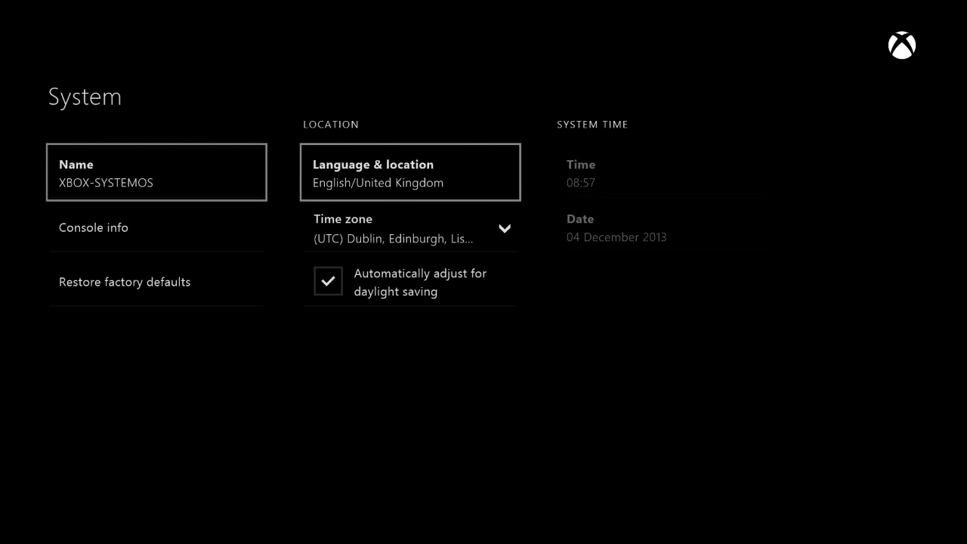
{"action": "left_click", "coordinate": [410, 172]}
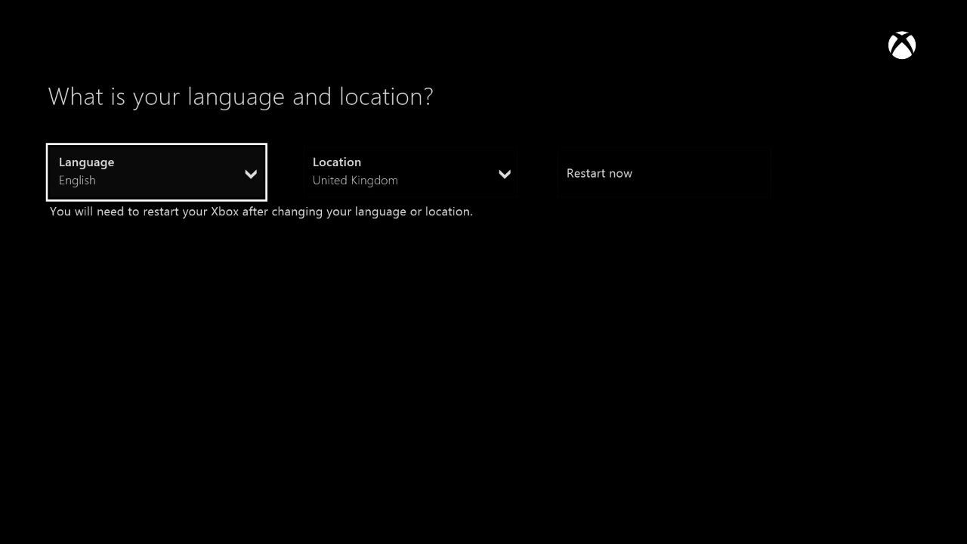
Step: Select the Language & location option showing English and United Kingdom
{"action": "left_click", "coordinate": [410, 172]}
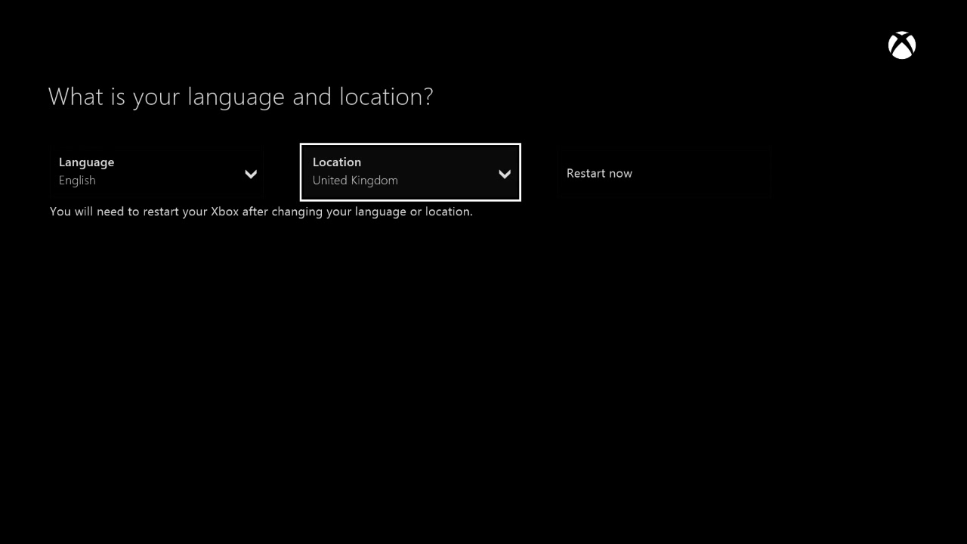
{"action": "mouse_move", "coordinate": [663, 172]}
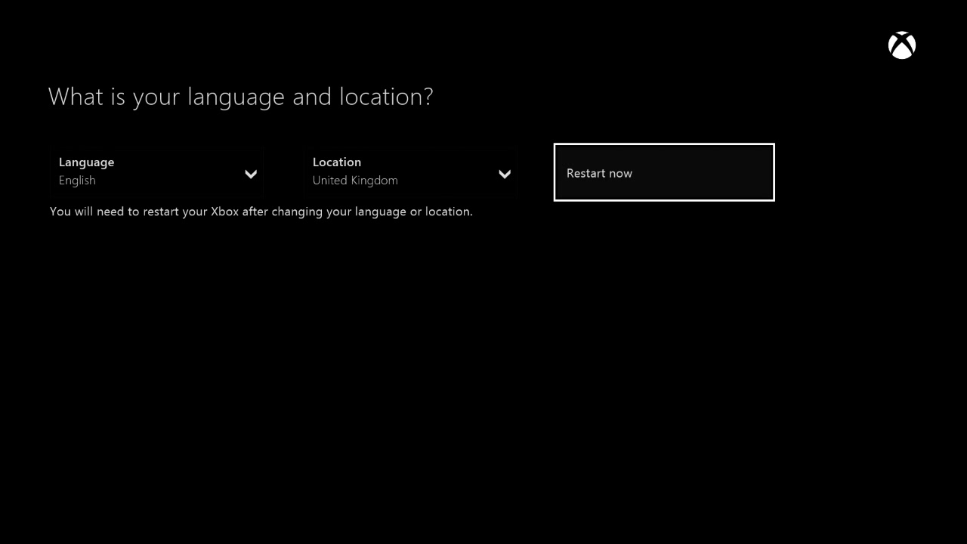